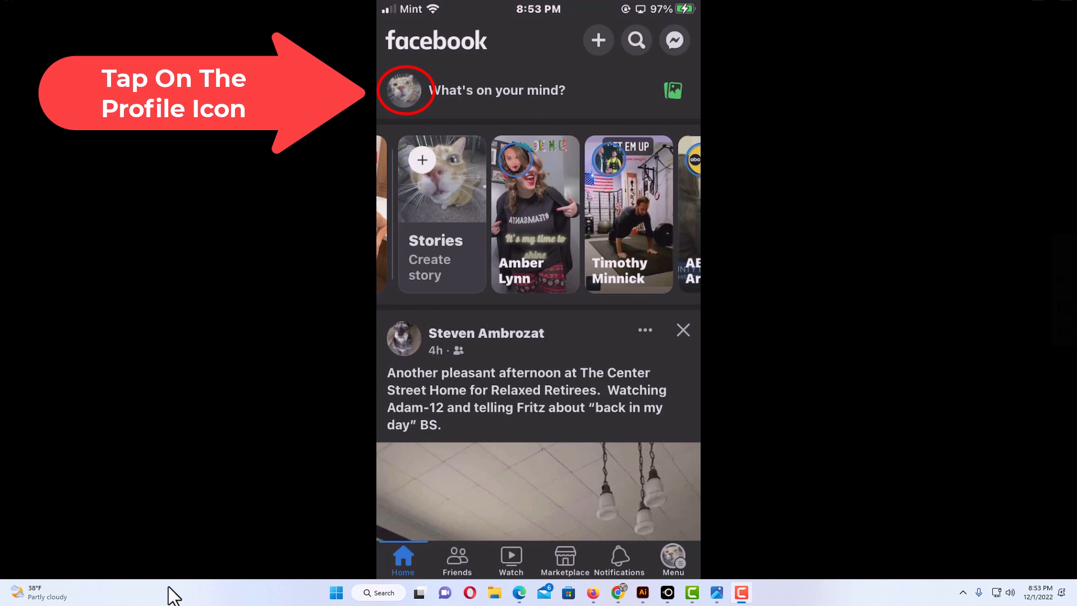
# Go to your own profile from the feed and scroll down to the posts area.
pyautogui.click(405, 89)
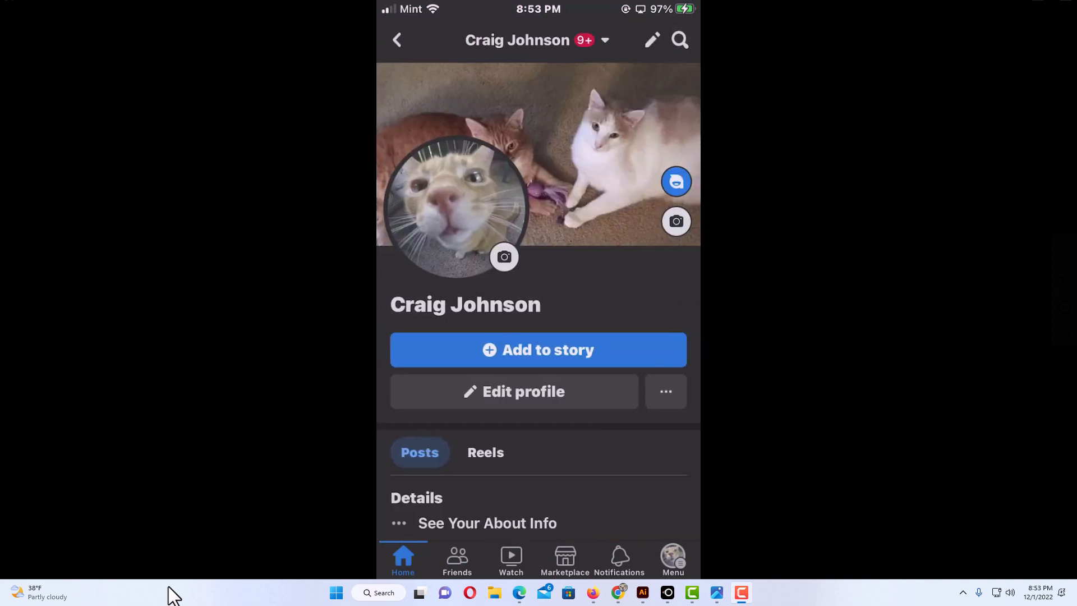
pyautogui.scroll(-3)
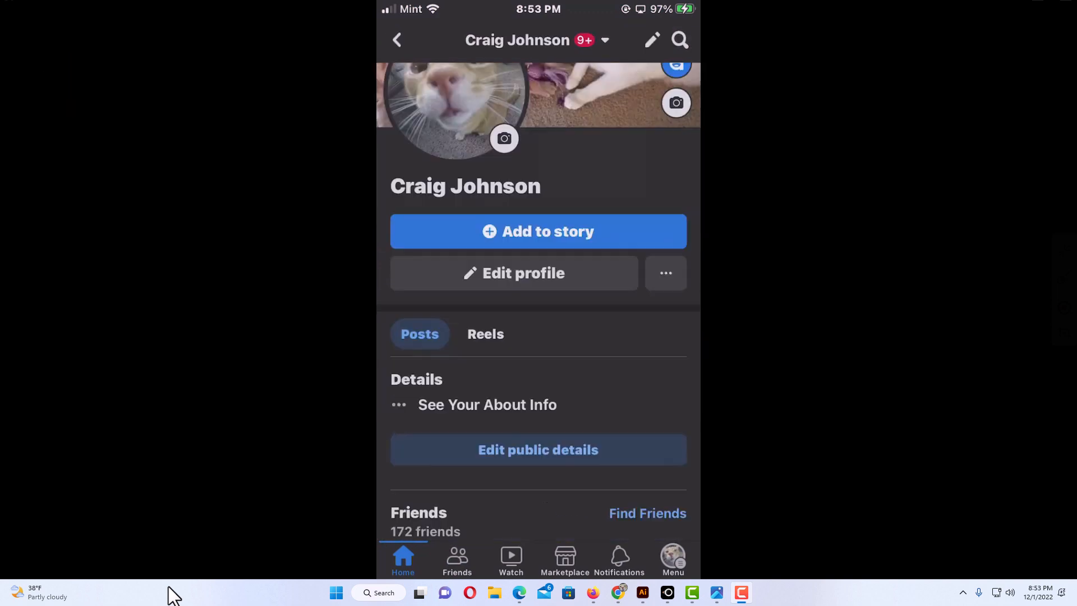
pyautogui.scroll(-3)
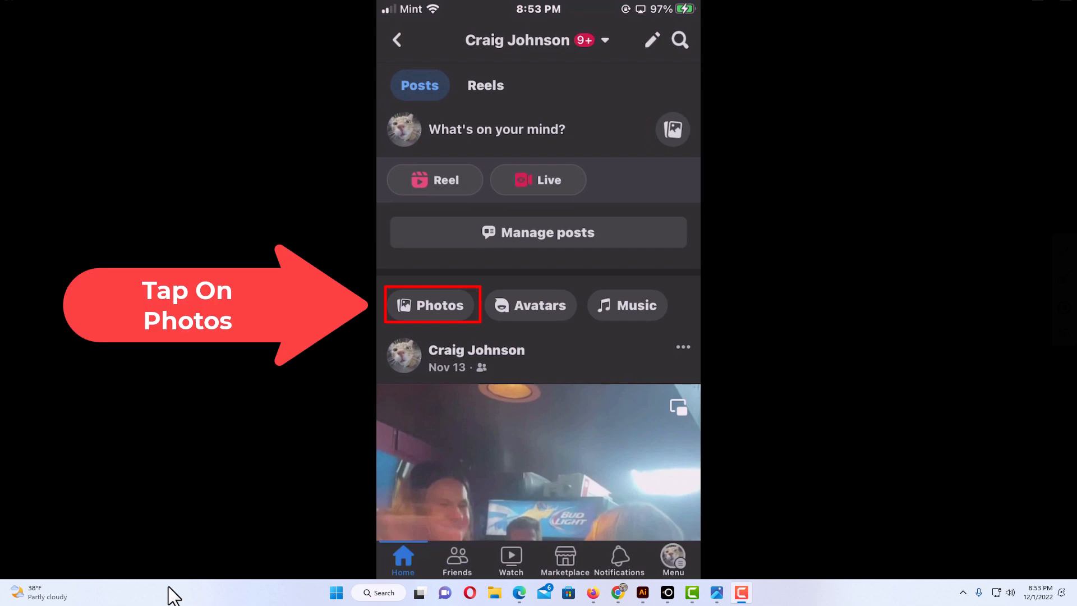
# Open Your Photos from the profile's Photos section.
pyautogui.click(432, 306)
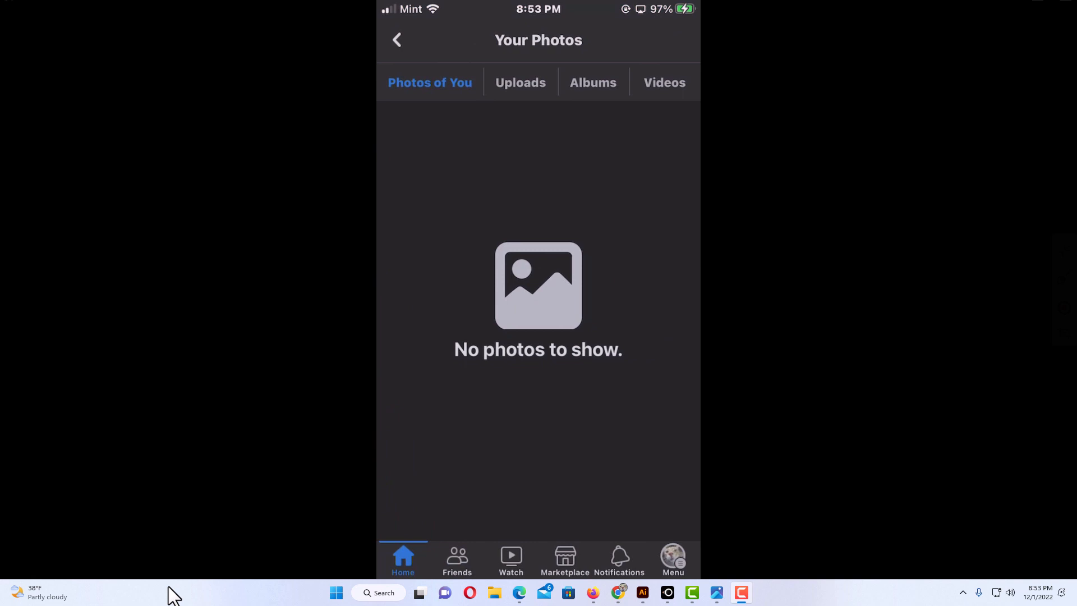
pyautogui.click(592, 82)
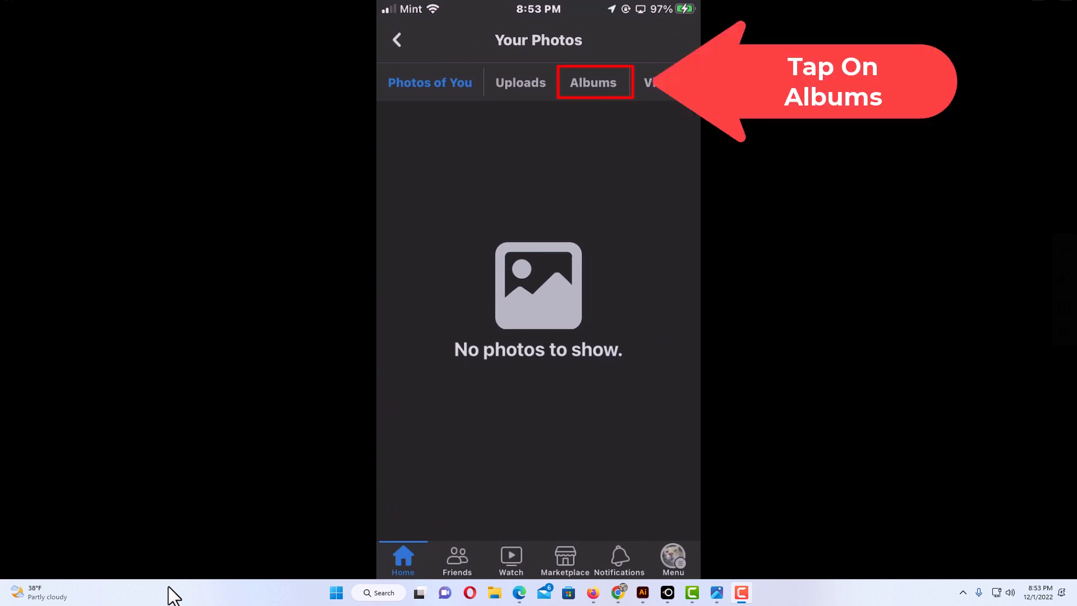
# From the Albums tab, open the untitled one-photo album with the cat in the sink.
pyautogui.click(592, 82)
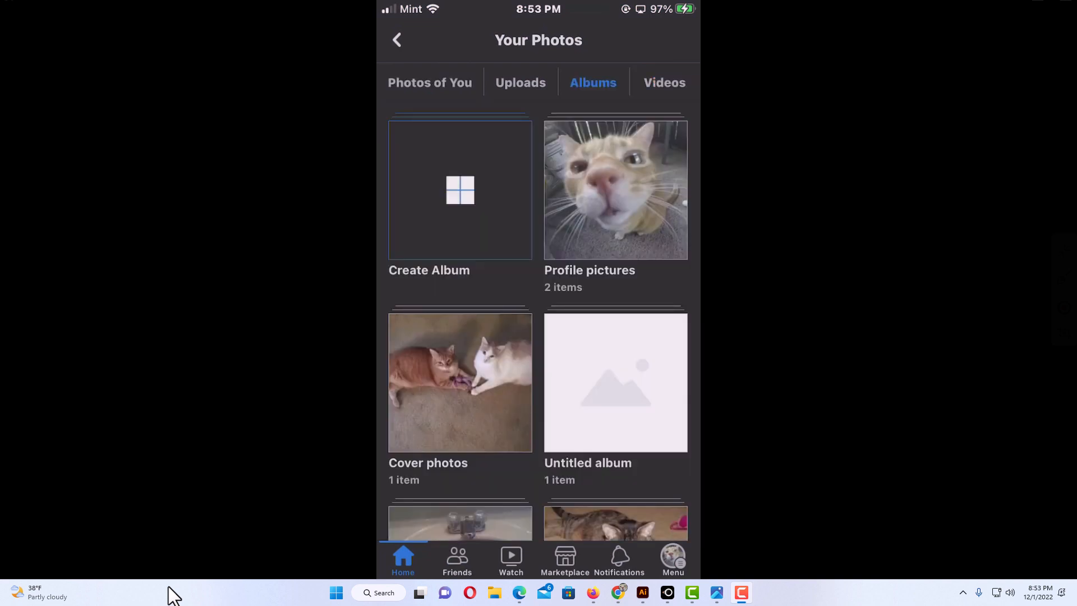
pyautogui.scroll(-3)
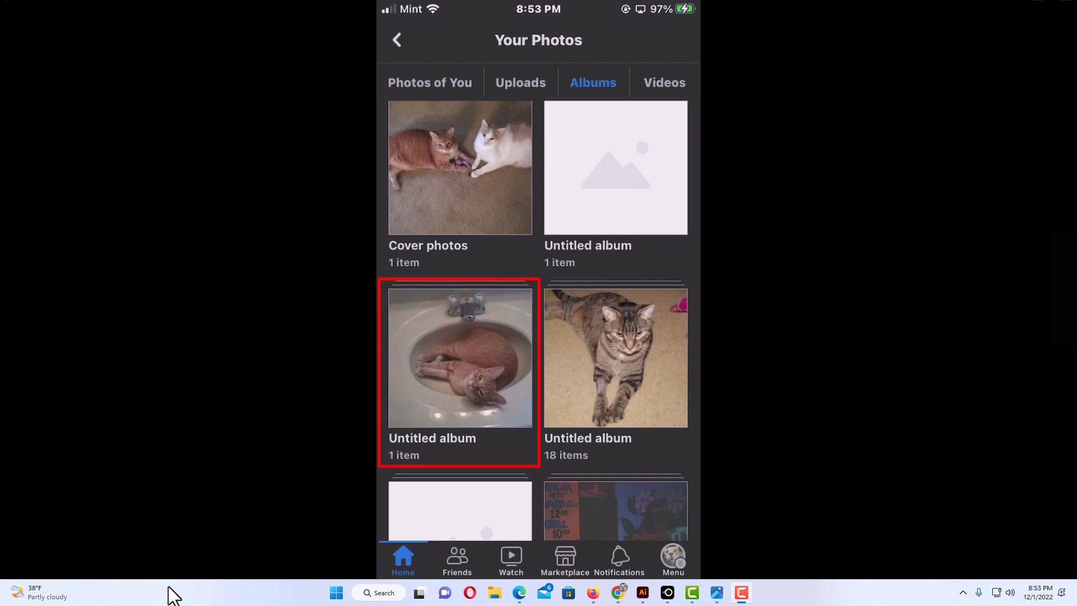
pyautogui.click(459, 357)
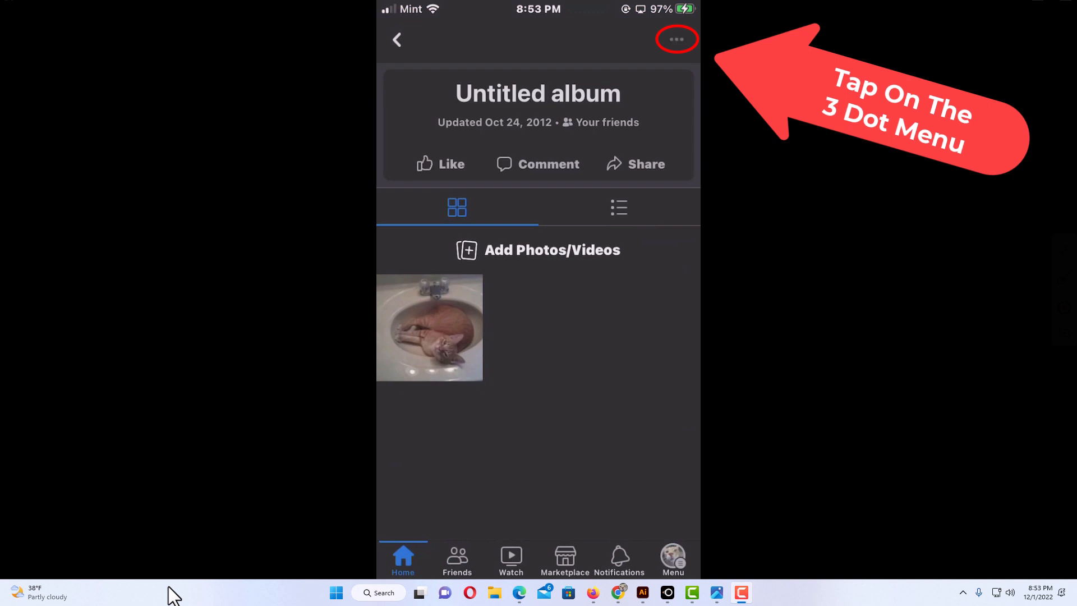
# Use the album's three-dot menu to reach its Edit Album screen.
pyautogui.click(676, 40)
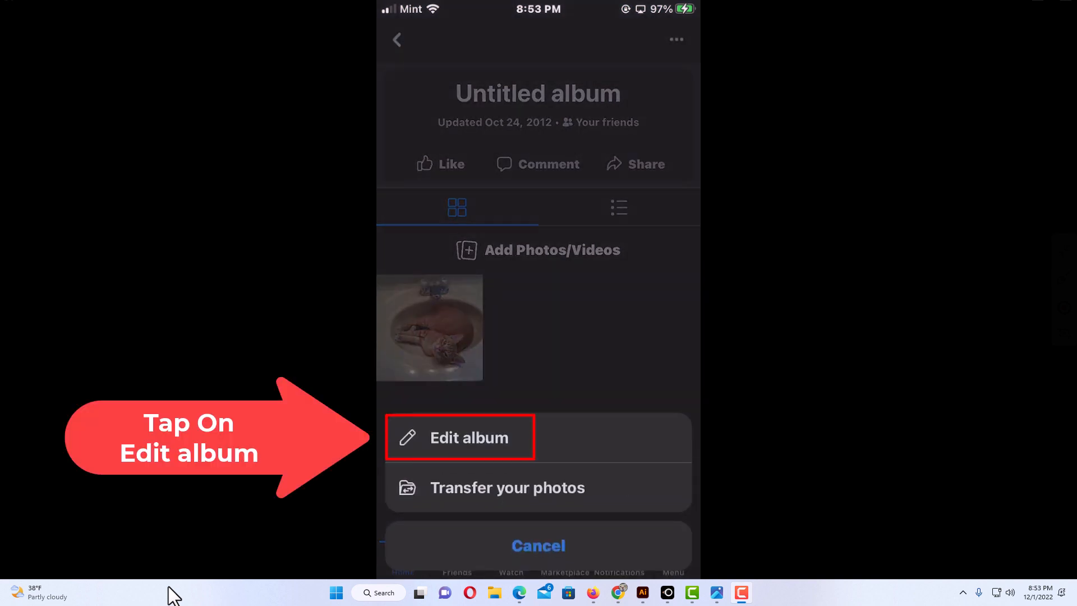
pyautogui.click(460, 436)
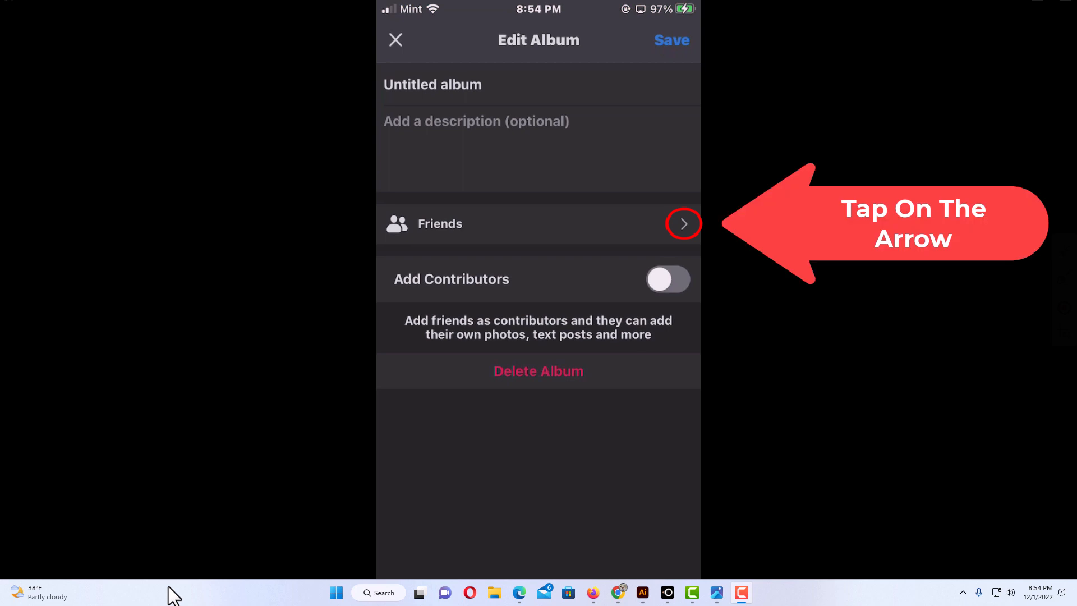
# Show the album's Select privacy audience list and keep Friends as the chosen audience.
pyautogui.click(683, 223)
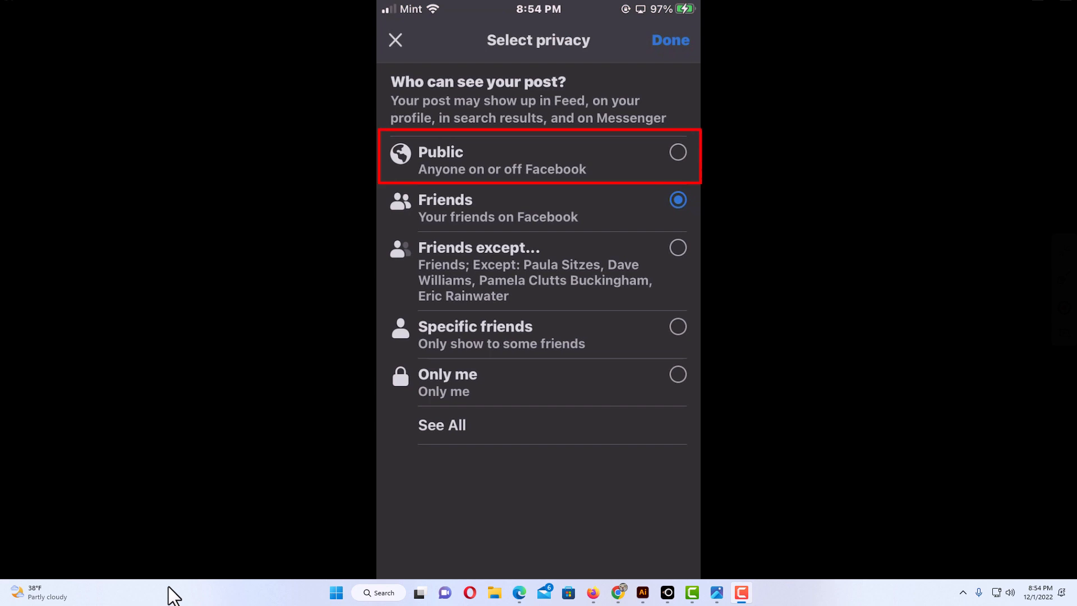
pyautogui.click(538, 208)
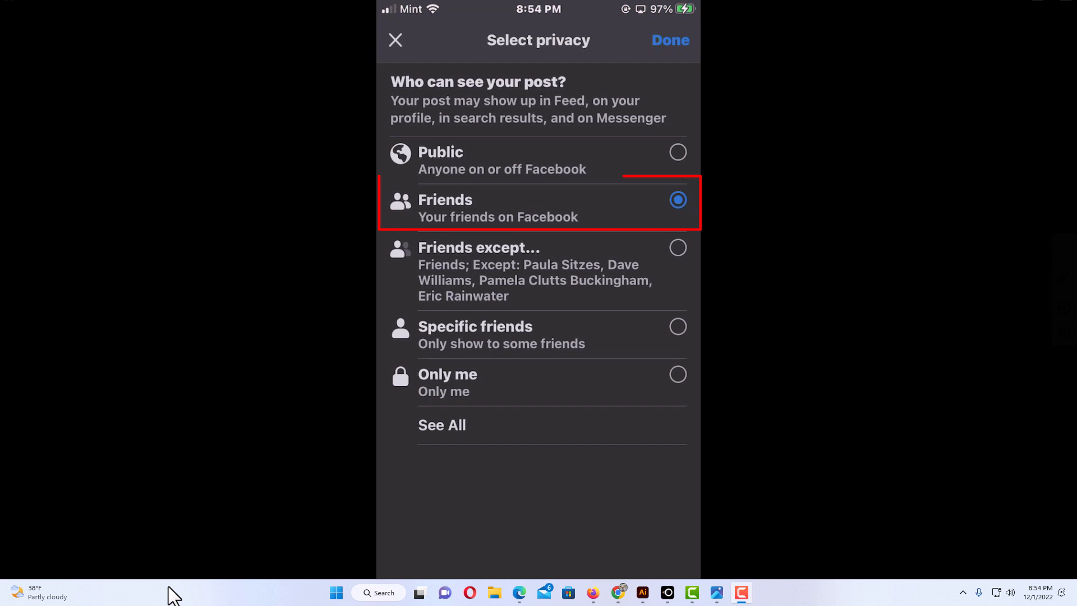